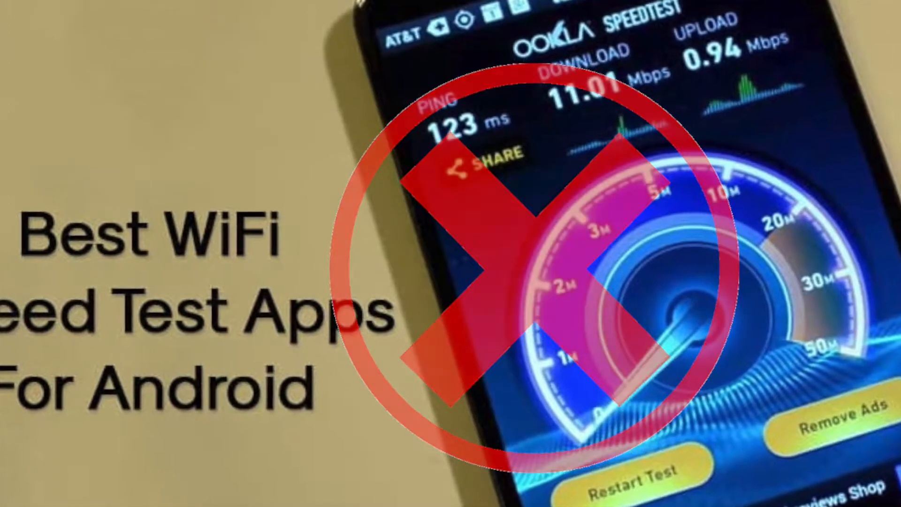
Begin the iperf server command by entering "iperf" at the bash prompt.
text(iperf)
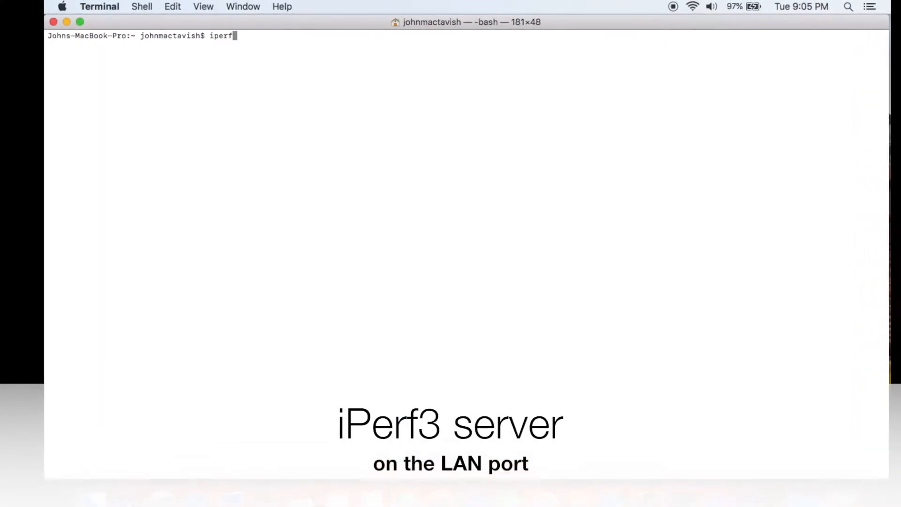
Extend the command to "iperf3 -" ready for the server flag on the LAN-wired Mac.
text(3 -)
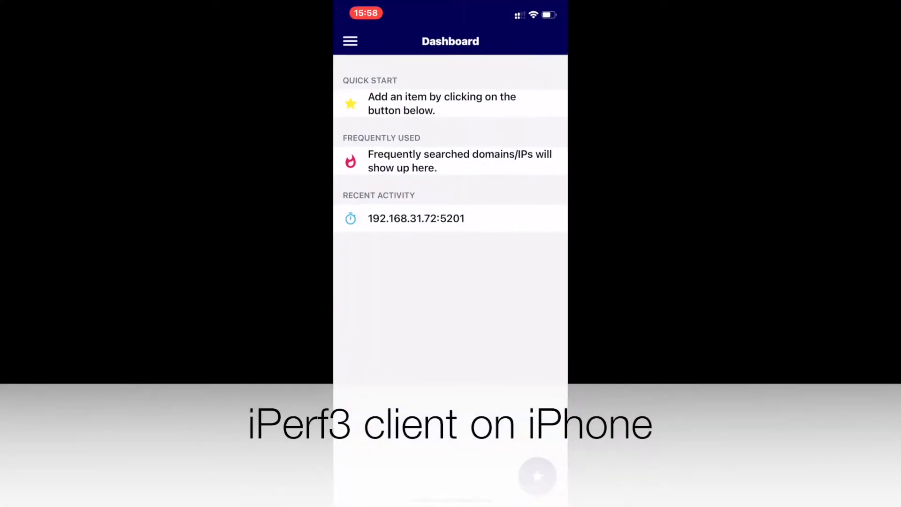
Choose the Iperf tool from the HE.NET Network Tools list on the iPhone.
click(349, 41)
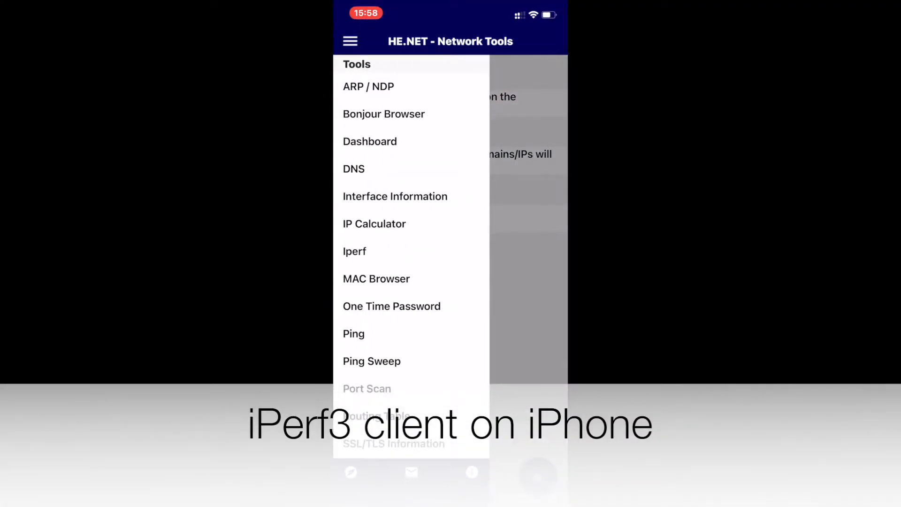
click(355, 252)
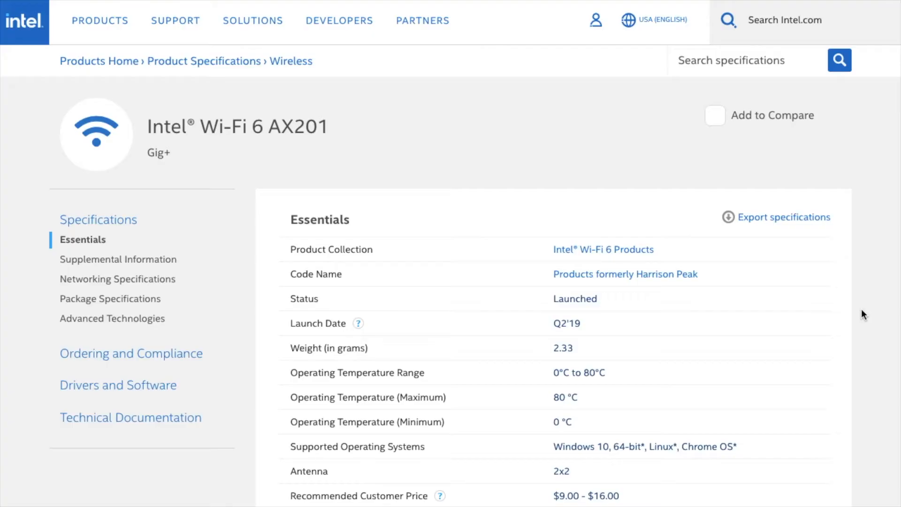
Scroll through the Essentials table of the Intel Wi-Fi 6 AX201 specifications.
scroll(down, 3)
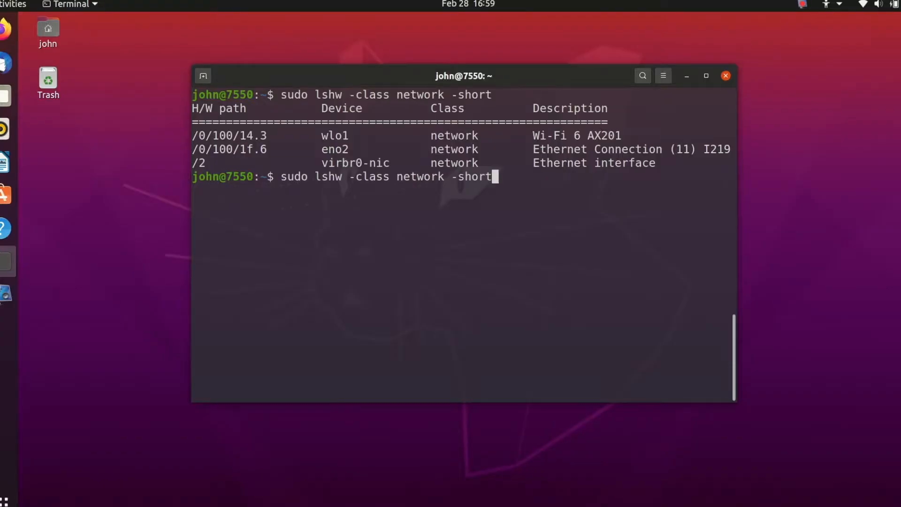
Run iperf3 -c 192.168.3.3 -i 1 -n 1000M as the laptop client against the LAN server.
text(iperf3 -c 192.168.3.3 -i 1 -n 1000M)
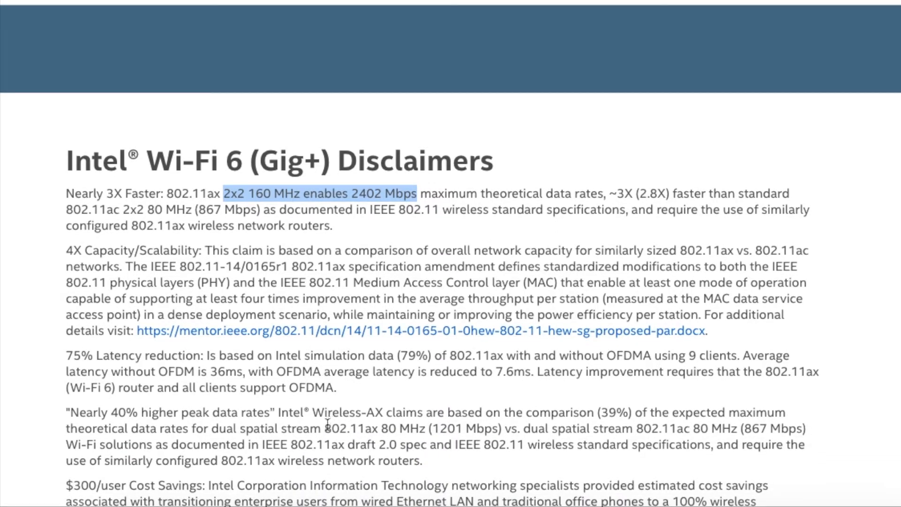
Highlight Intel's disclaimer that 2x2 160 MHz enables 2402 Mbps maximum theoretical rate.
drag(322, 428, 497, 428)
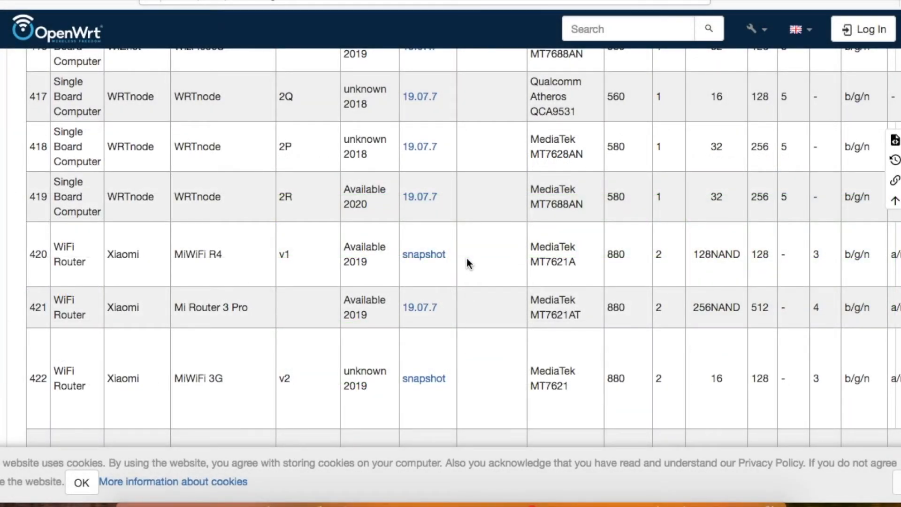
Scroll the OpenWrt hardware table to the Xiaomi Redmi Router AC2100 and Mi Router AC2100 rows.
scroll(down, 3)
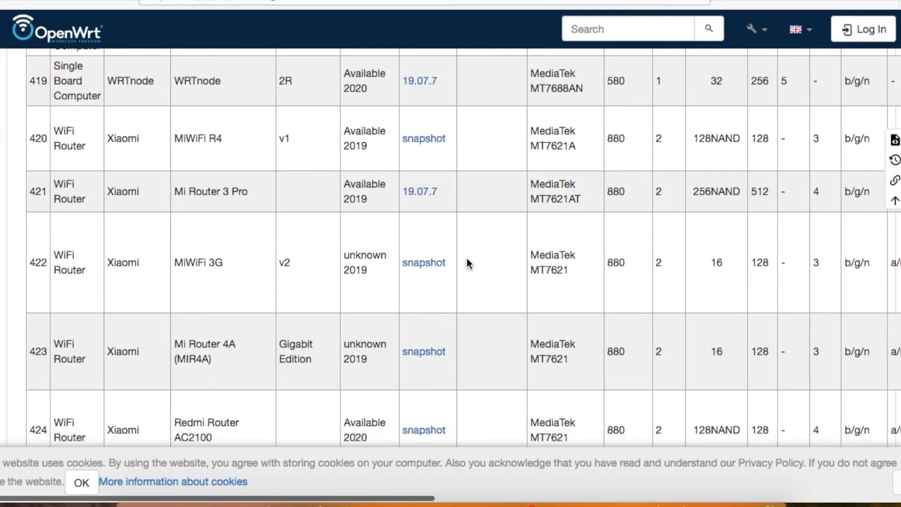
scroll(down, 3)
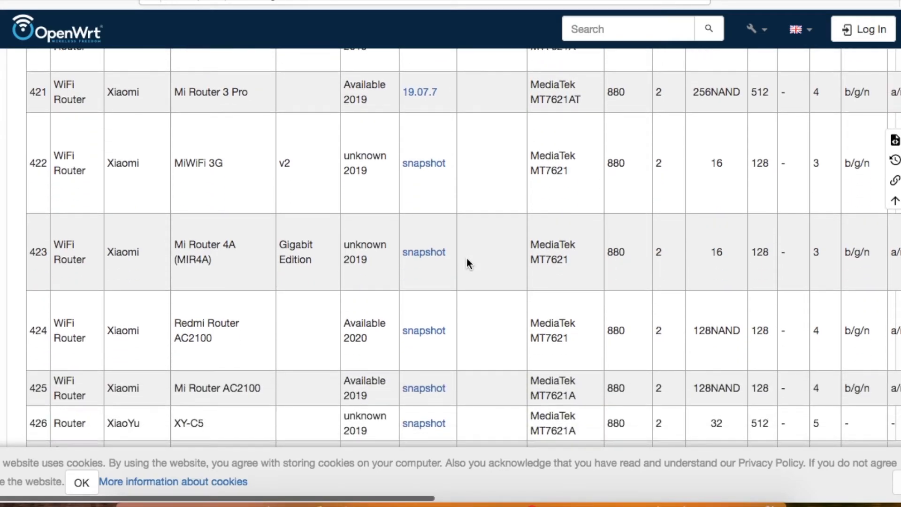
scroll(down, 3)
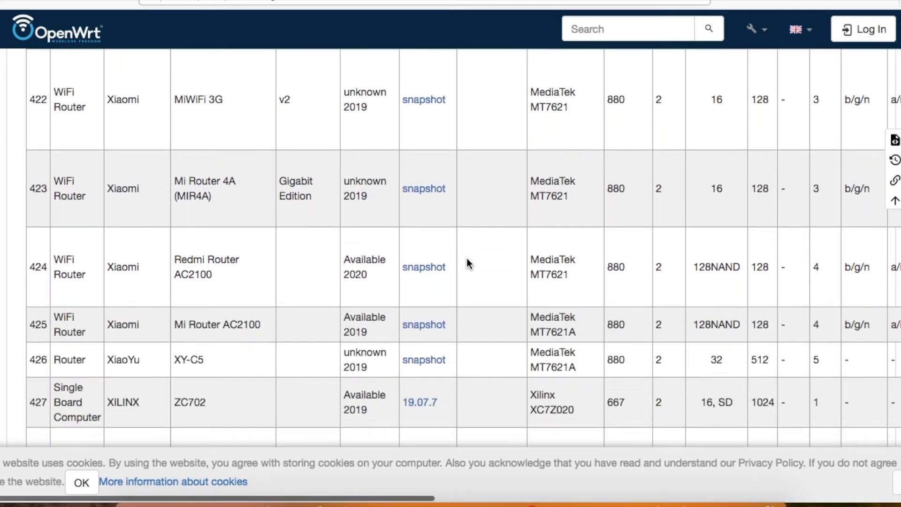
scroll(down, 3)
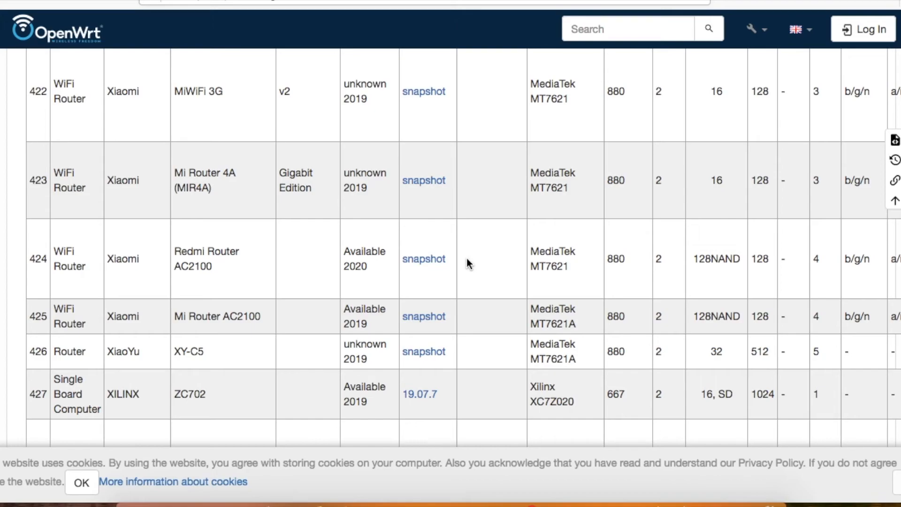